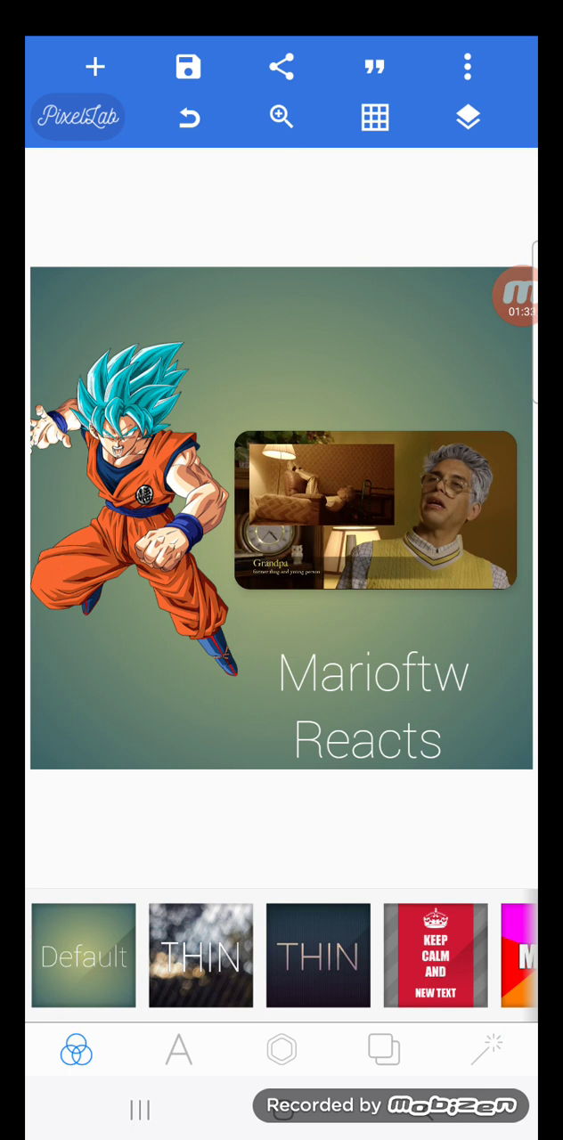
click(376, 509)
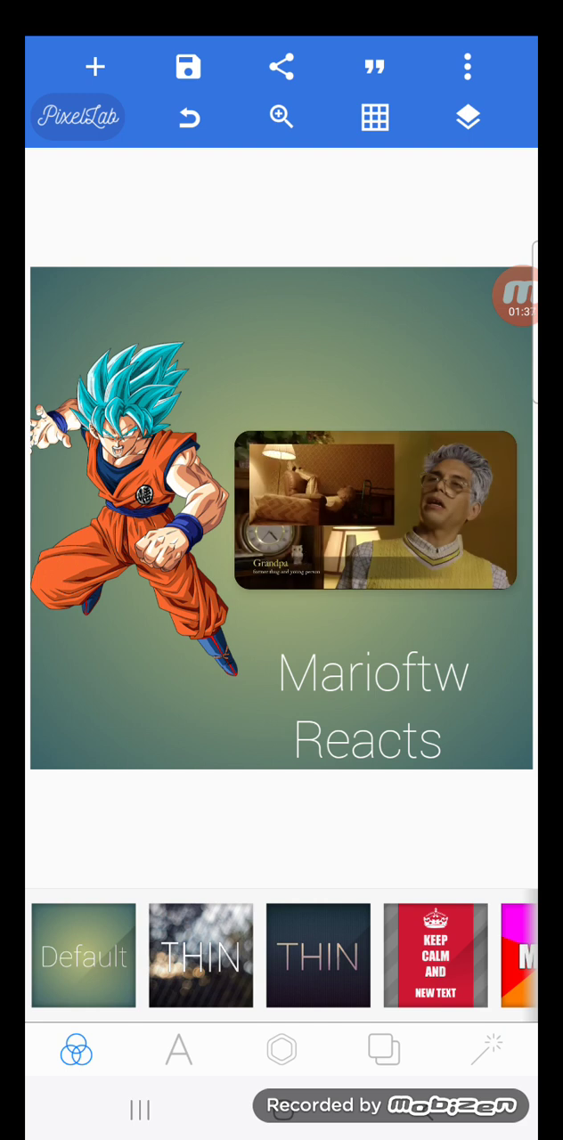
click(376, 509)
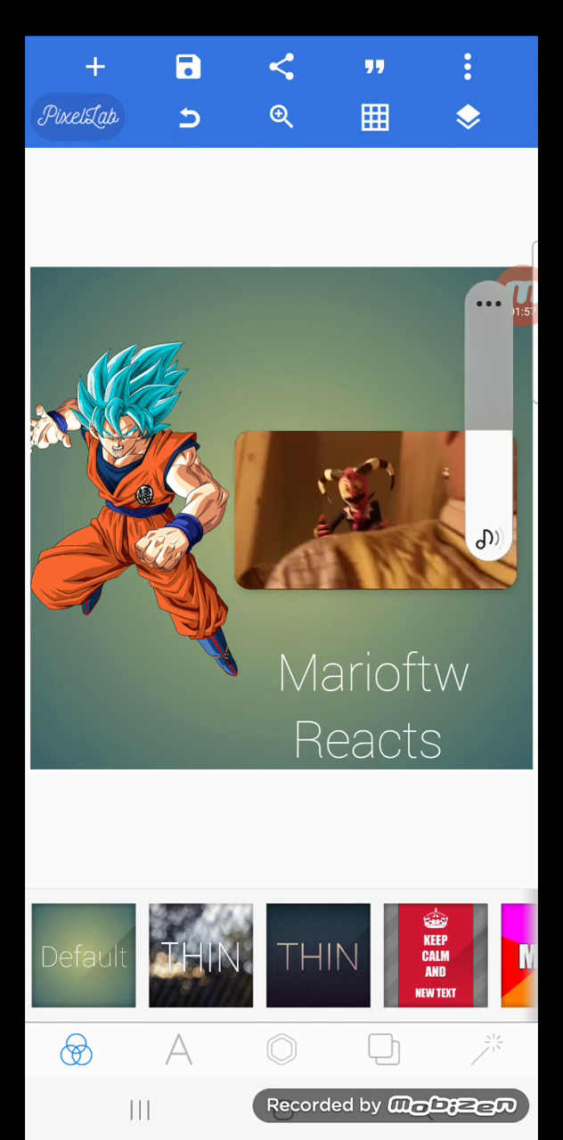
click(374, 509)
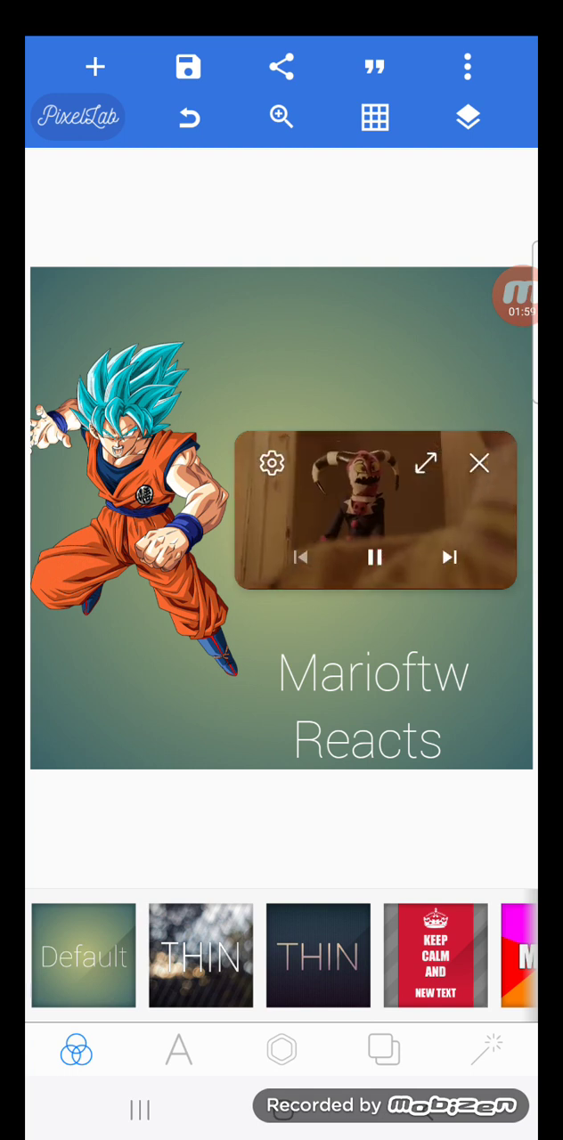
click(374, 556)
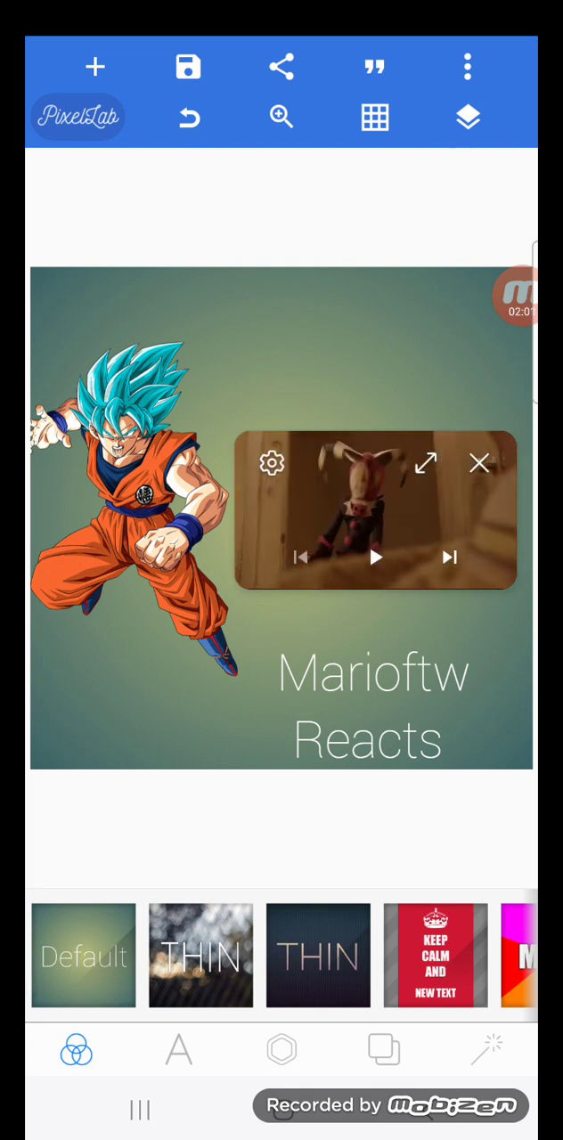
click(374, 557)
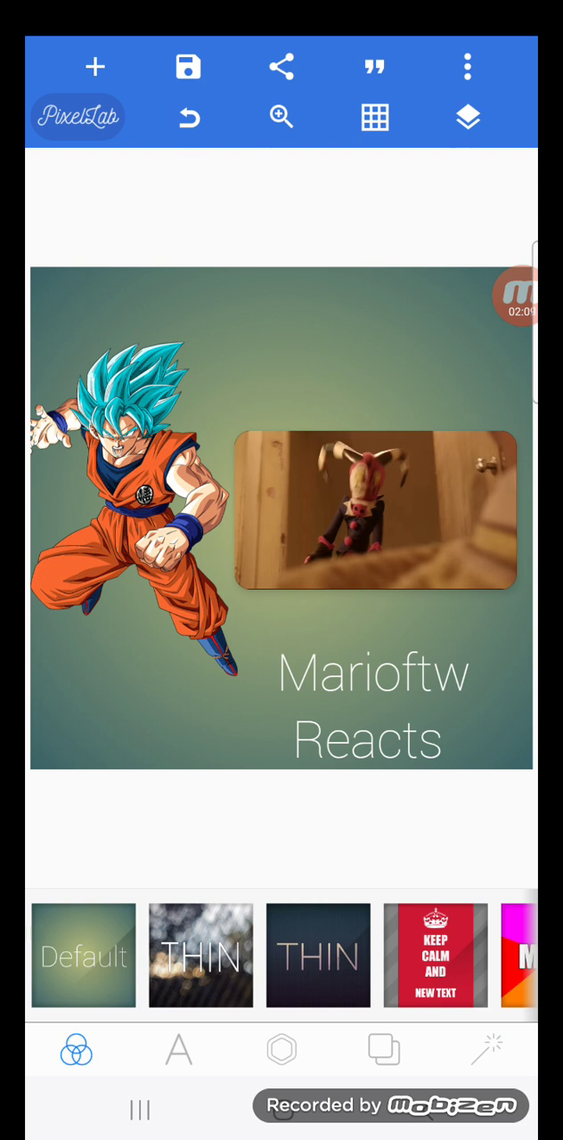
click(373, 509)
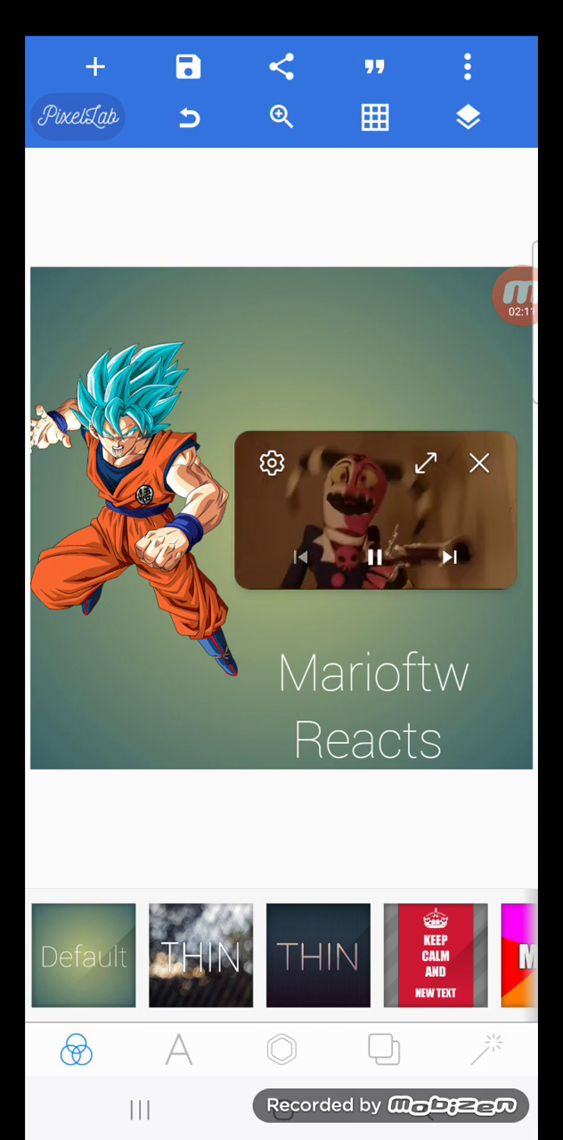